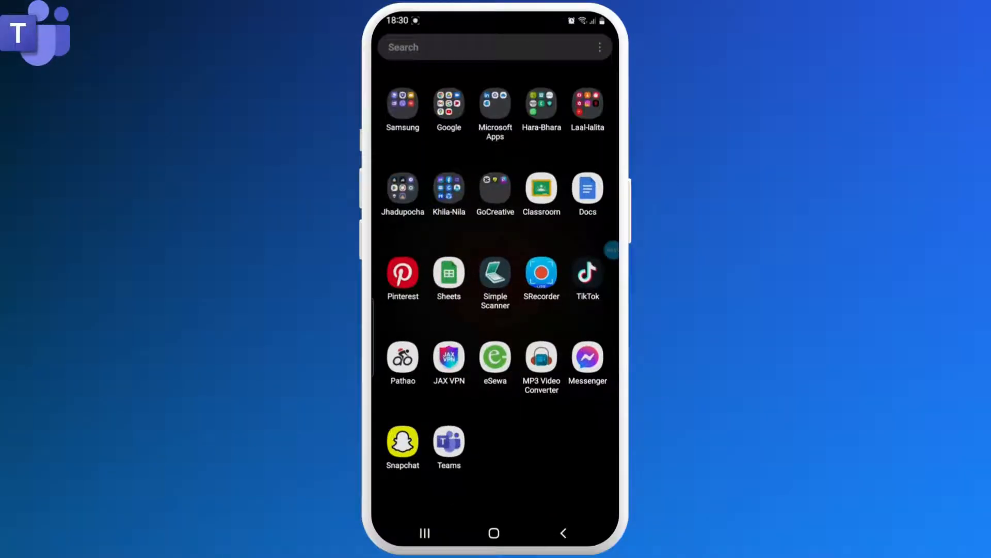
# Launch Microsoft Teams from the app drawer to reach its sign-in screen.
pyautogui.click(448, 438)
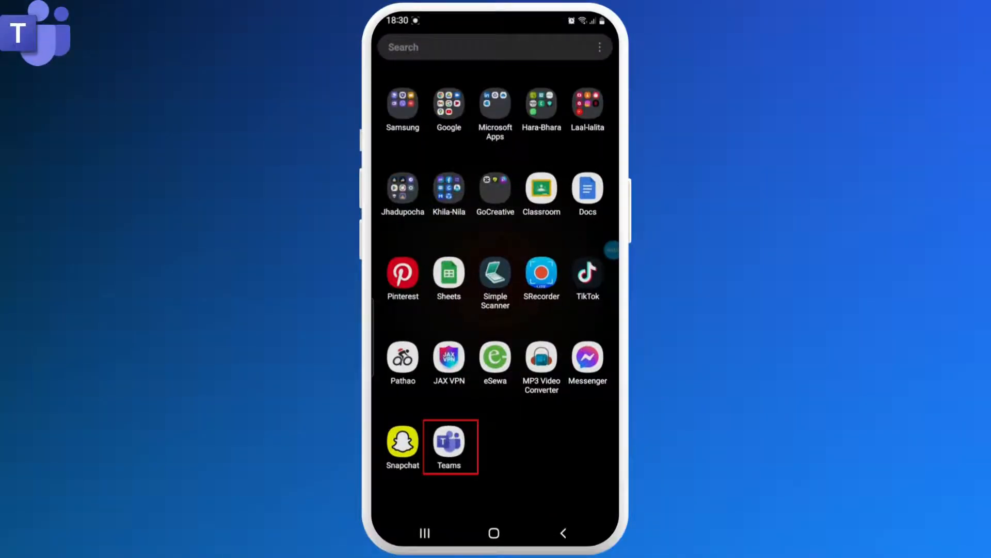
pyautogui.click(448, 440)
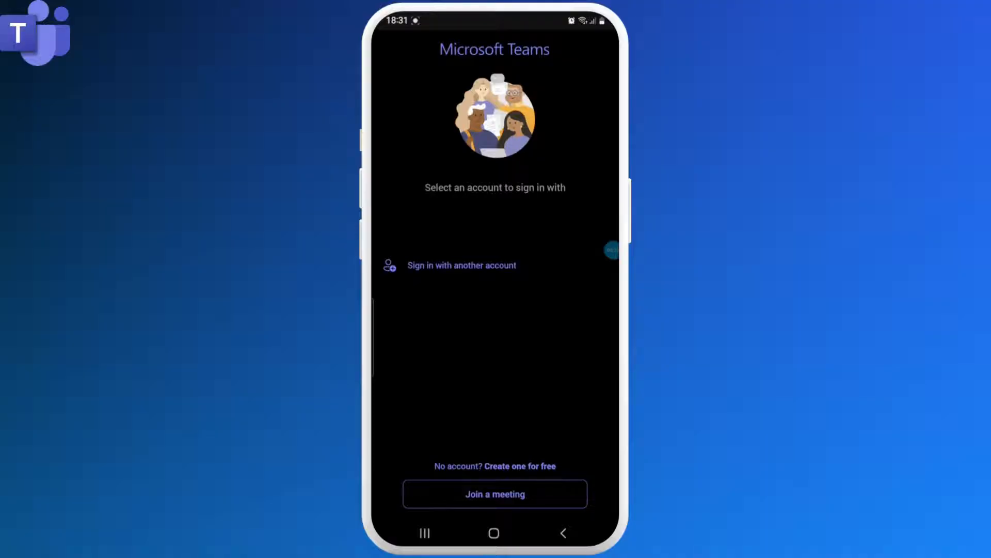
# Enter the 'limi' email via another-account sign-in and start creating a new Microsoft account.
pyautogui.click(461, 265)
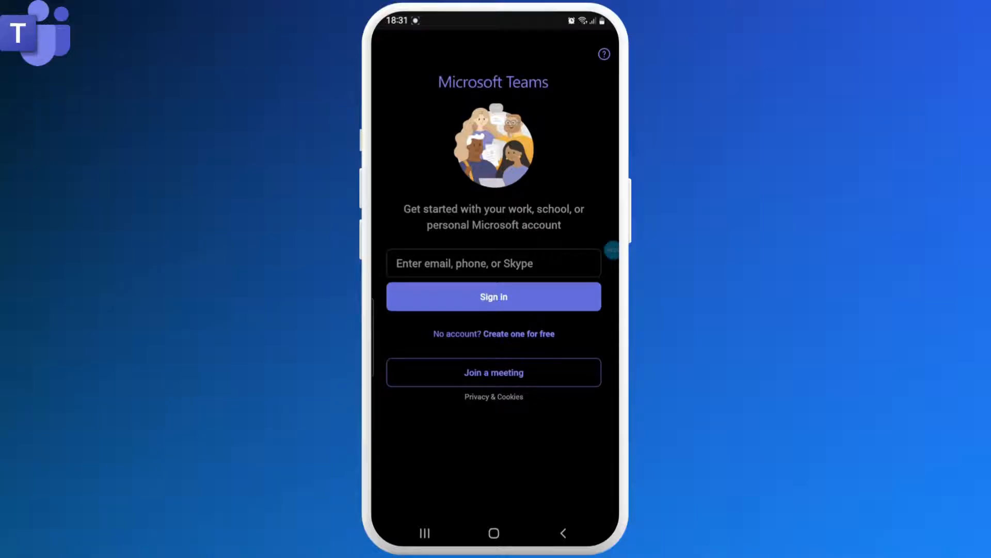
pyautogui.click(494, 263)
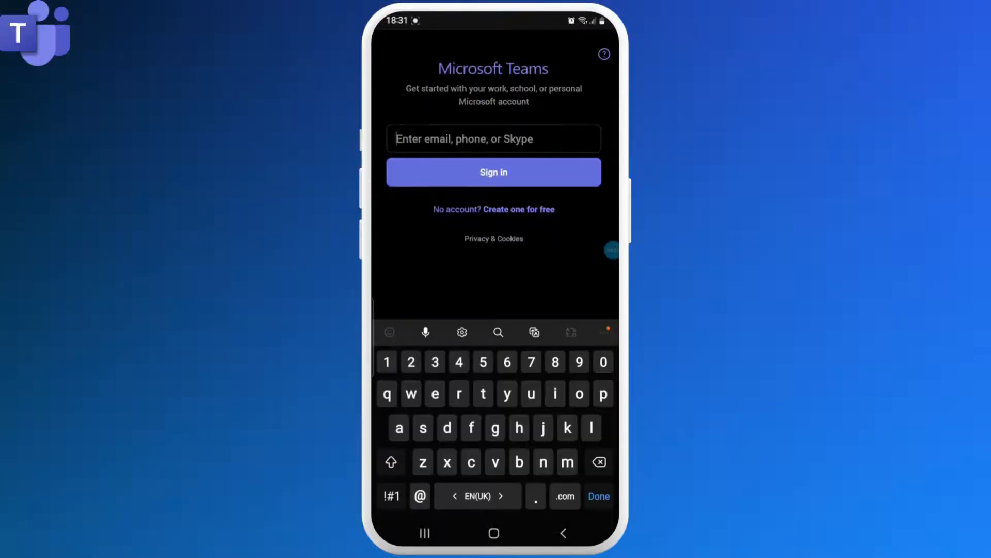
pyautogui.write('limi')
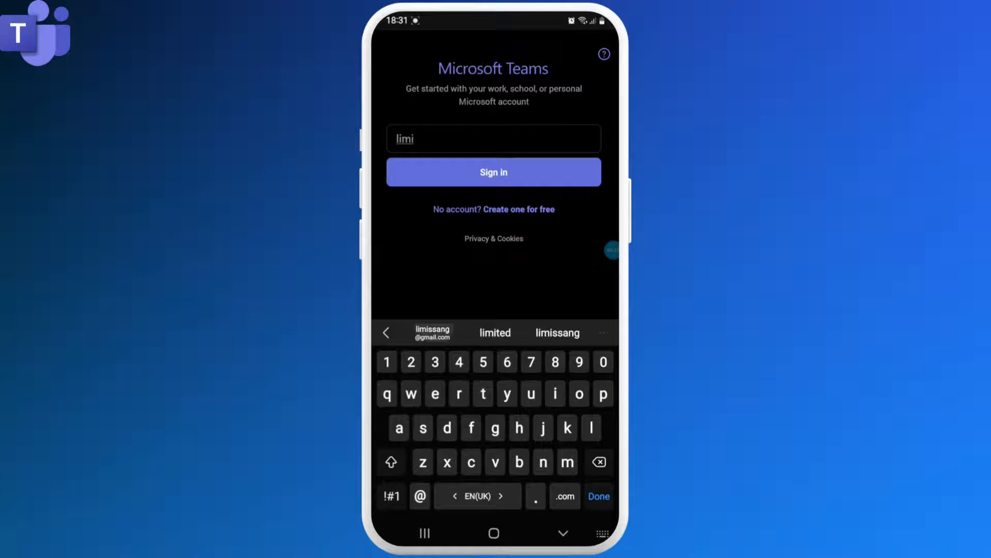
pyautogui.click(432, 333)
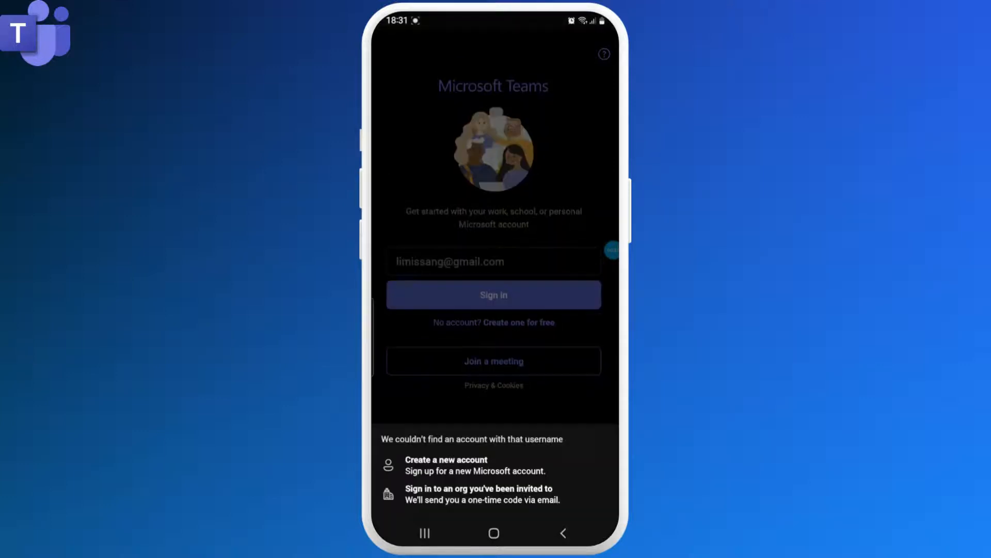
pyautogui.click(494, 465)
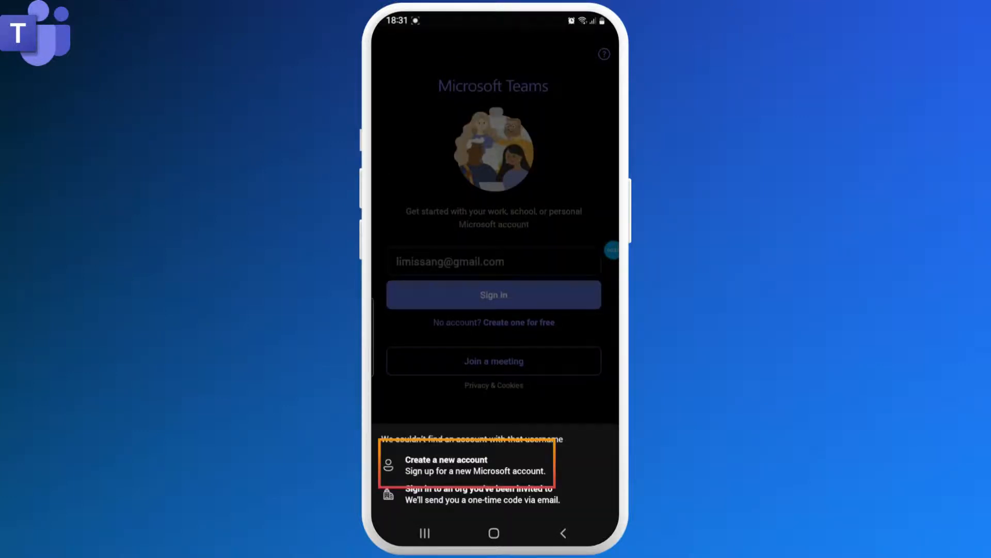
pyautogui.click(467, 464)
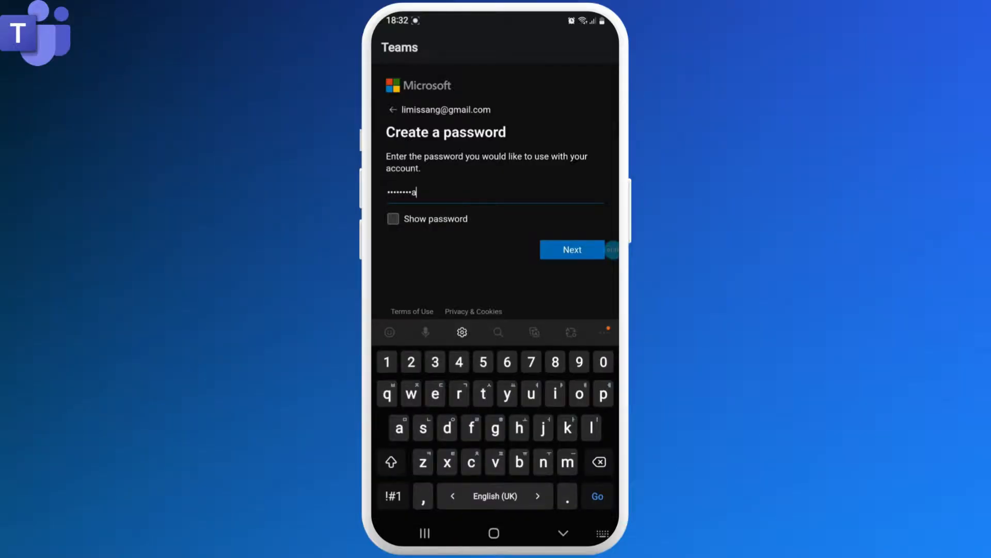
# Submit the password, enter name 'Blu', birth day 8 and year 2002, and start the robot check.
pyautogui.click(571, 249)
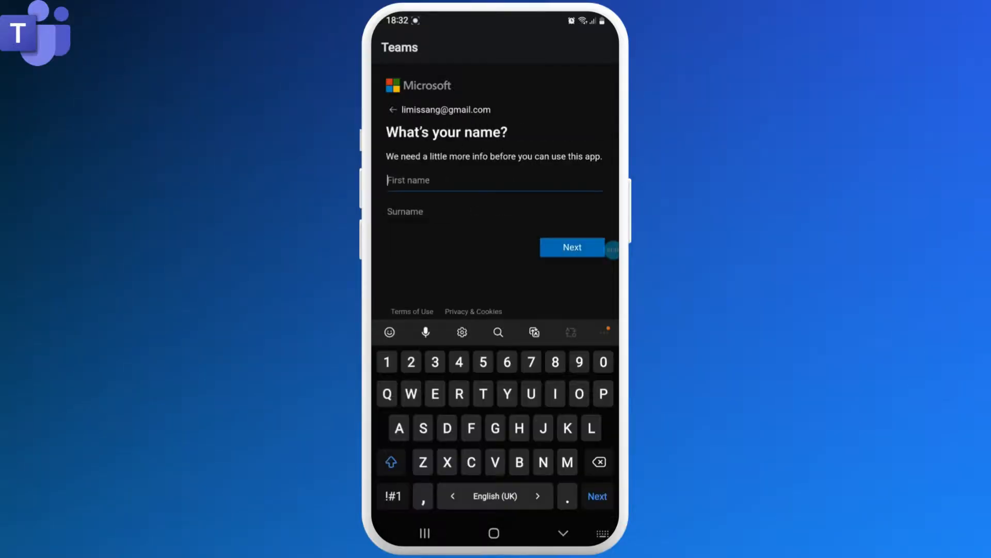
pyautogui.write('Blu')
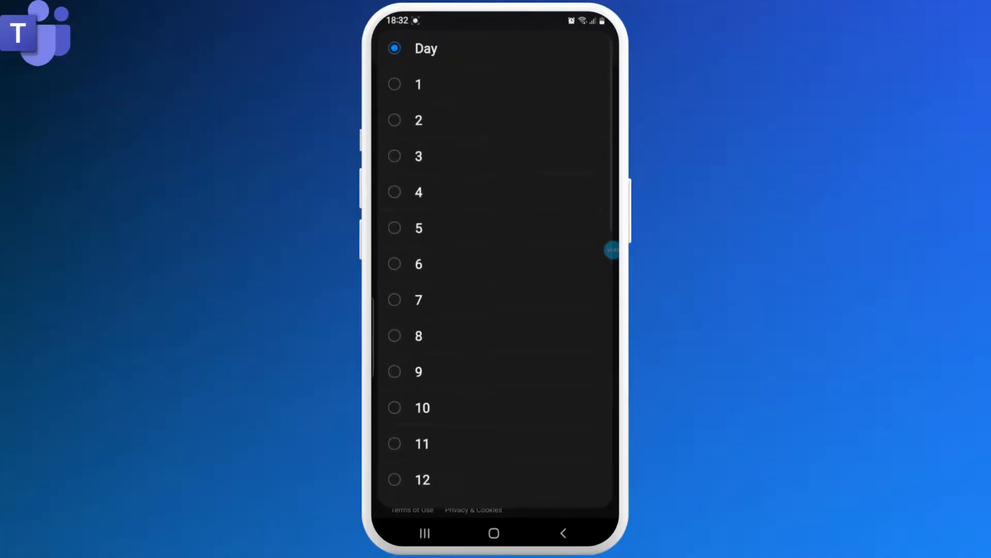
pyautogui.click(418, 335)
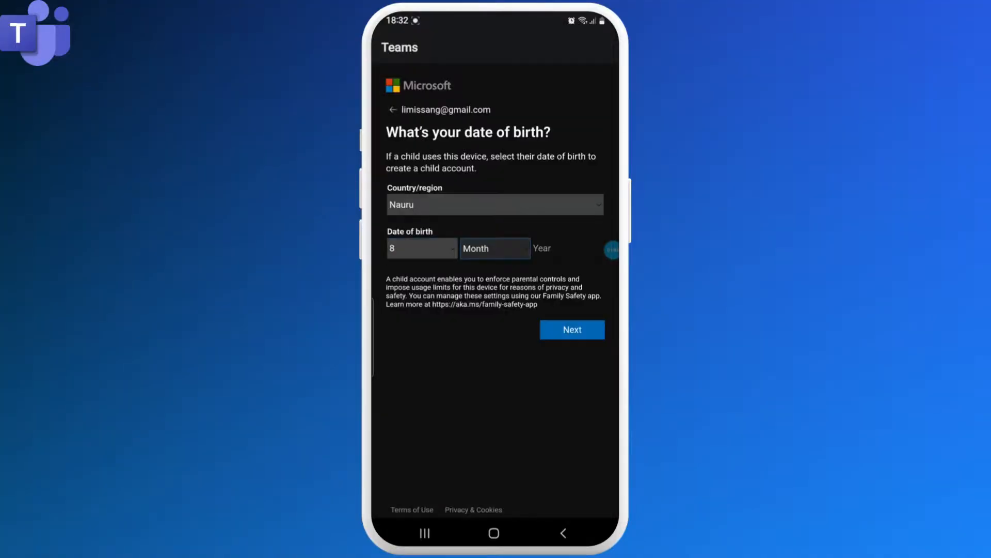
pyautogui.write('2002')
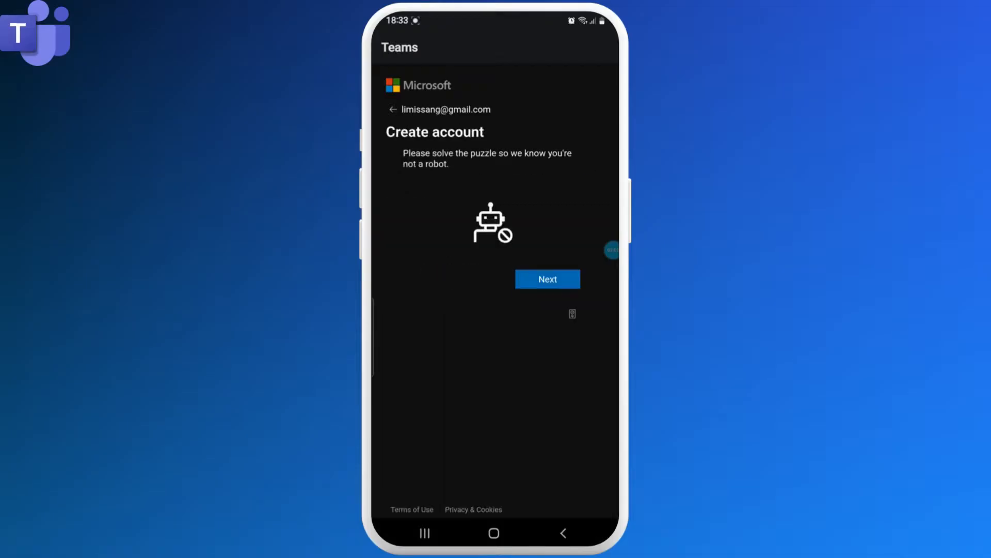
pyautogui.click(548, 279)
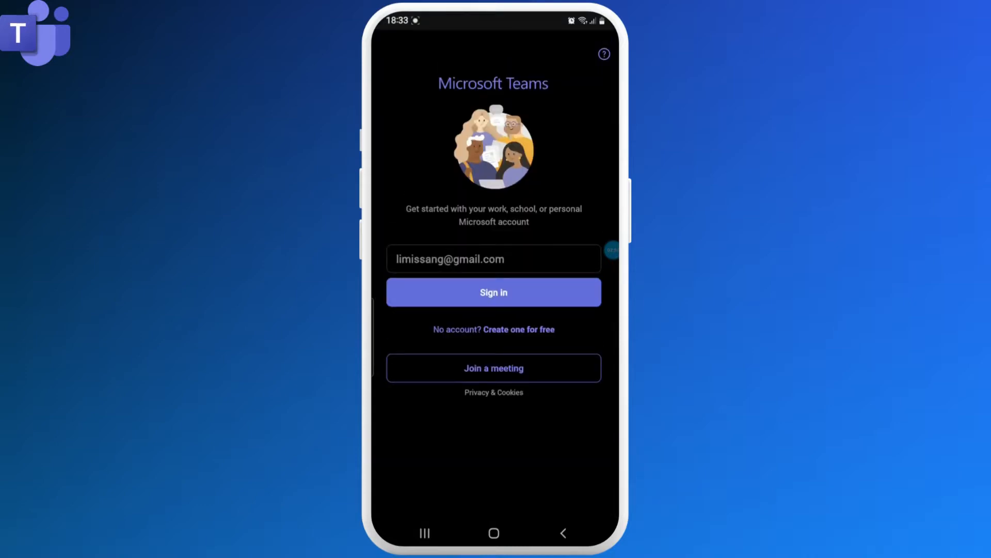
# Sign in with the new account and accept the profile to reach the Activity feed.
pyautogui.click(494, 292)
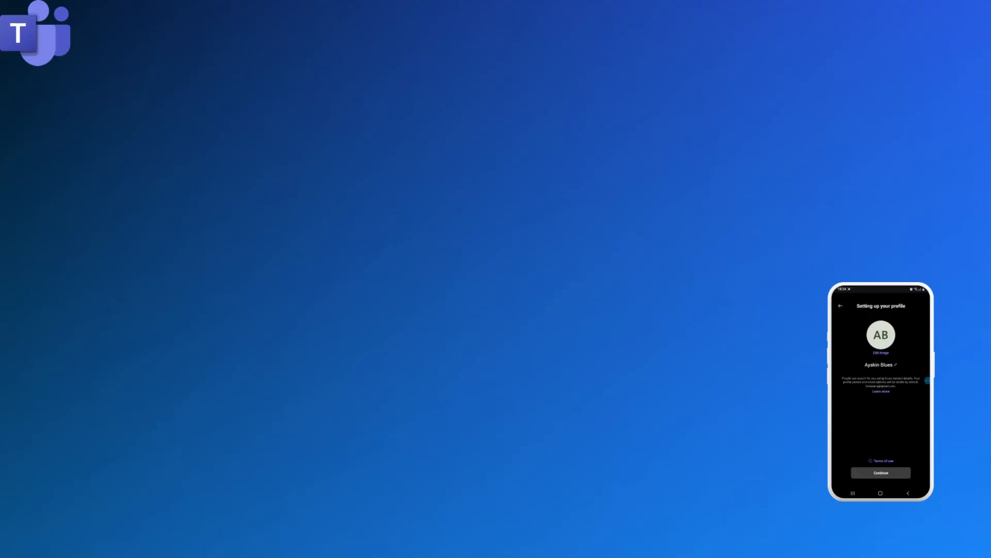
pyautogui.click(879, 471)
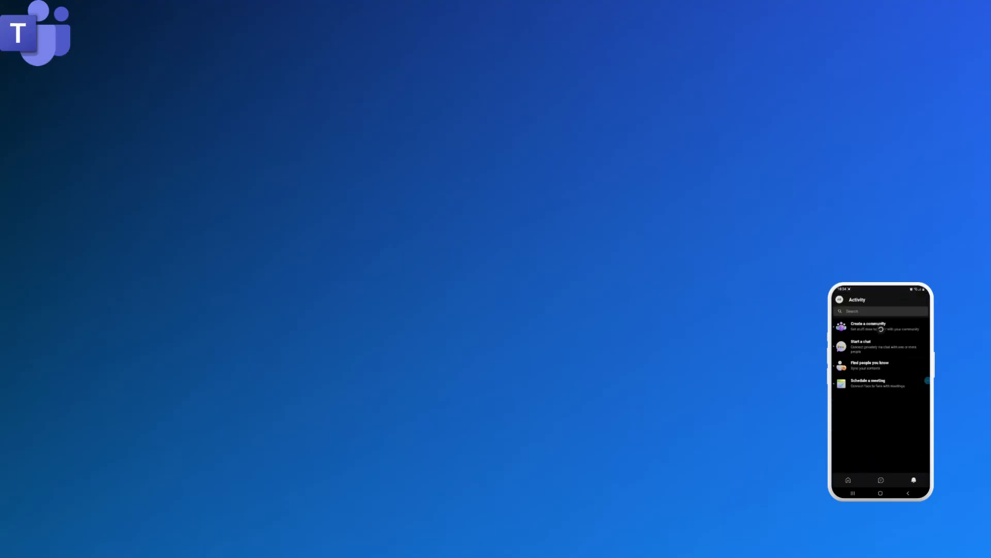